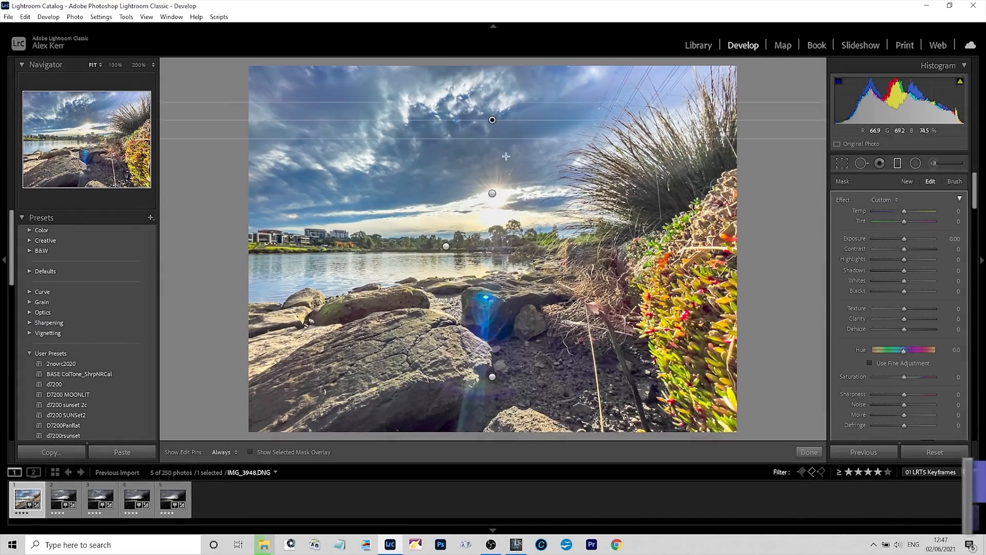
Launch Bluetooth Remote Shutter and go to its Google Play Store page.
left_click(808, 451)
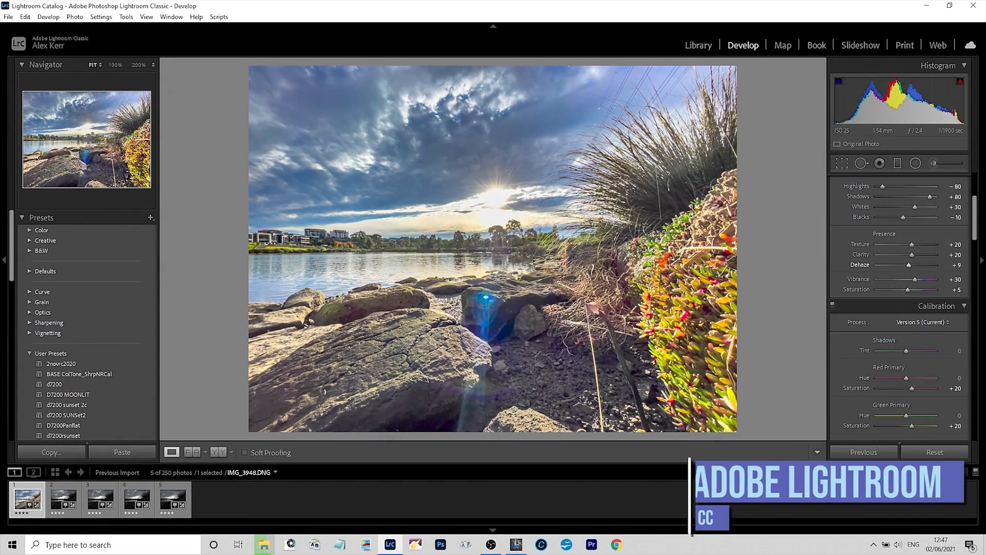
scroll("down", 3)
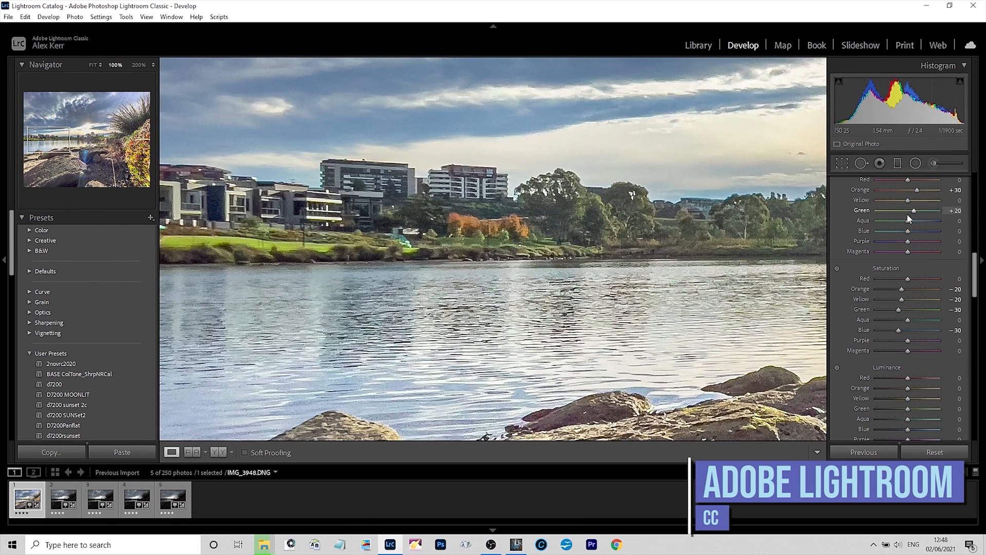
left_click(917, 163)
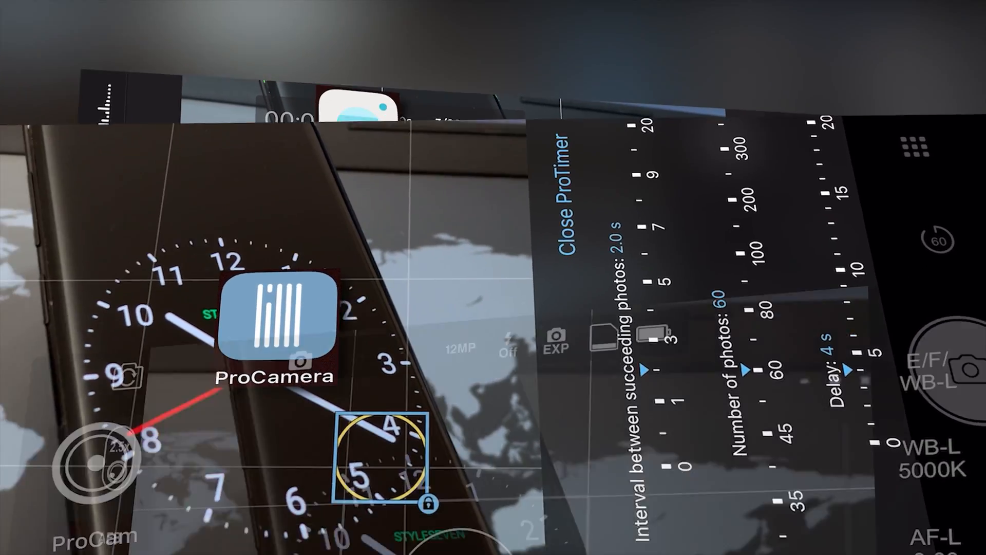
left_click(565, 188)
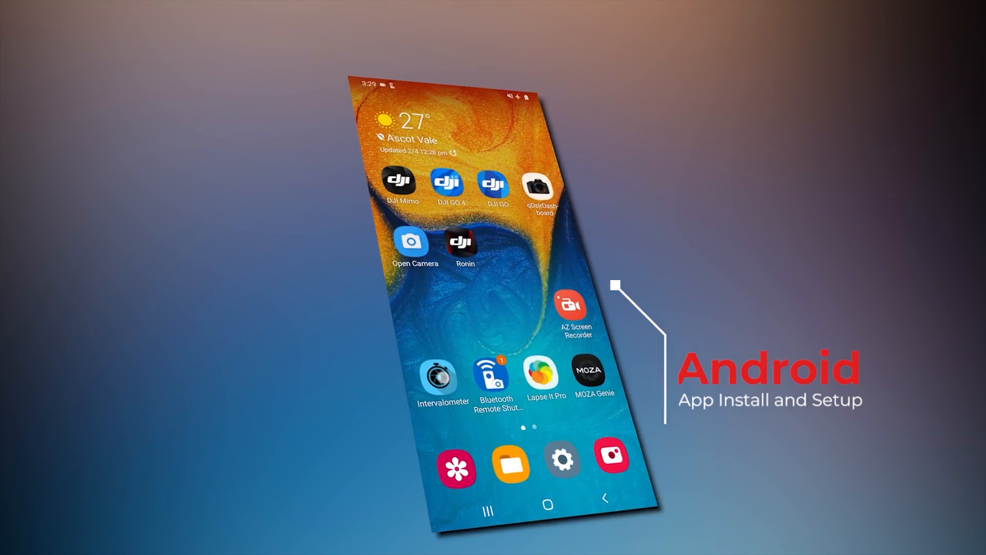
left_click(495, 375)
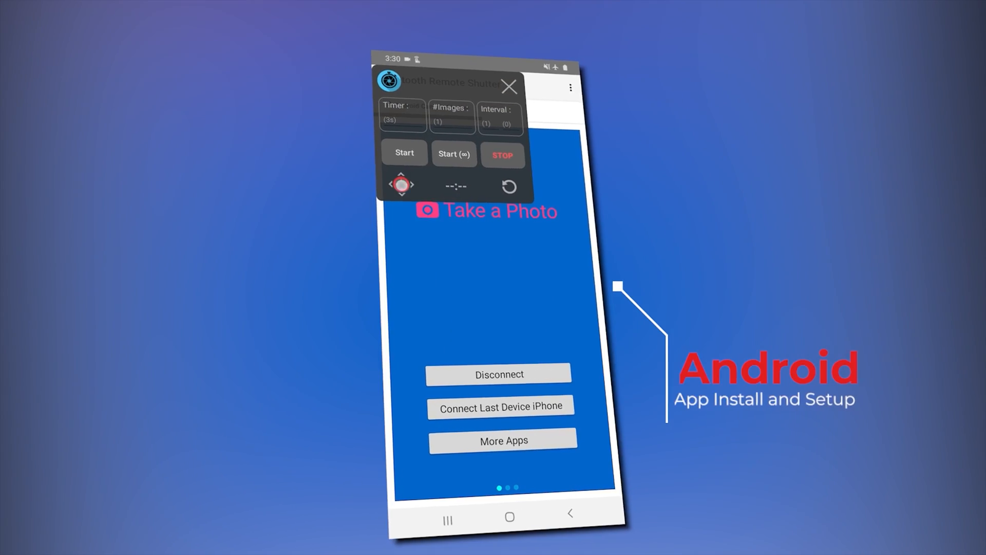
left_click(451, 118)
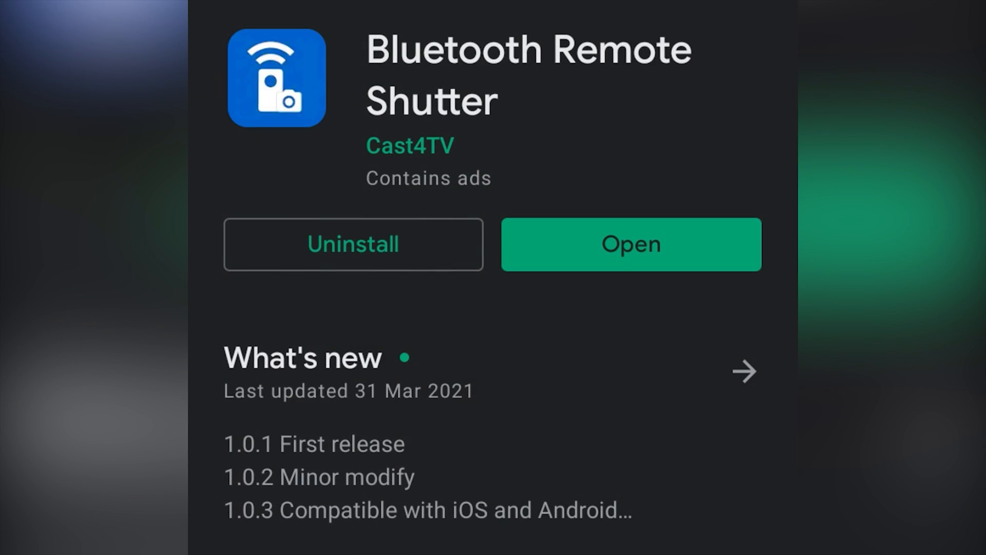
Scroll through the Bluetooth Remote Shutter description toward the Intervalometer listing.
scroll("down", 3)
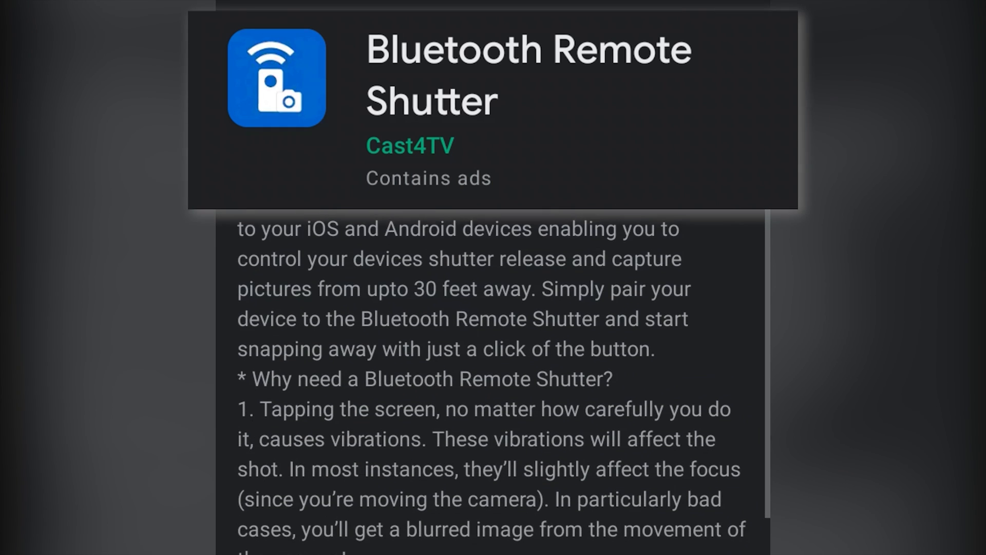
scroll("down", 3)
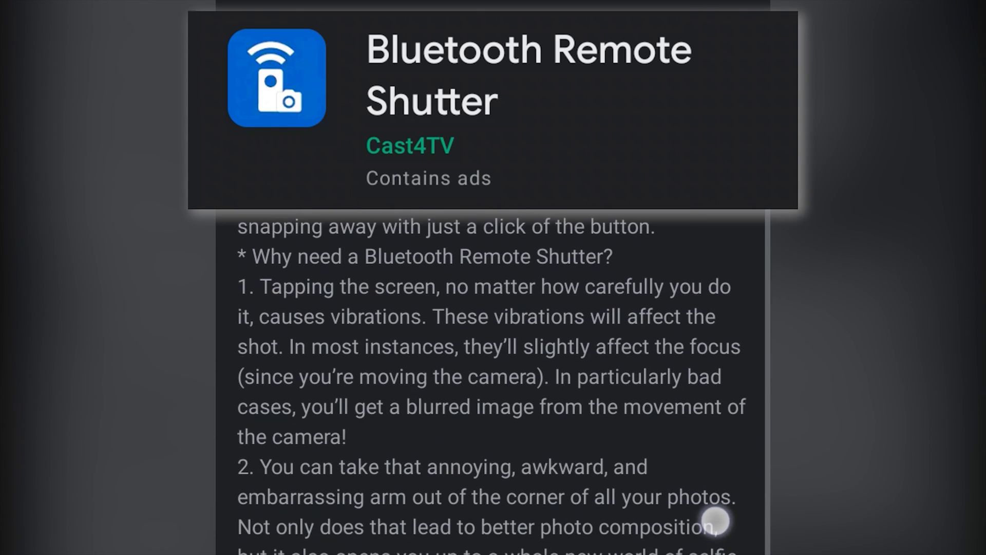
scroll("down", 3)
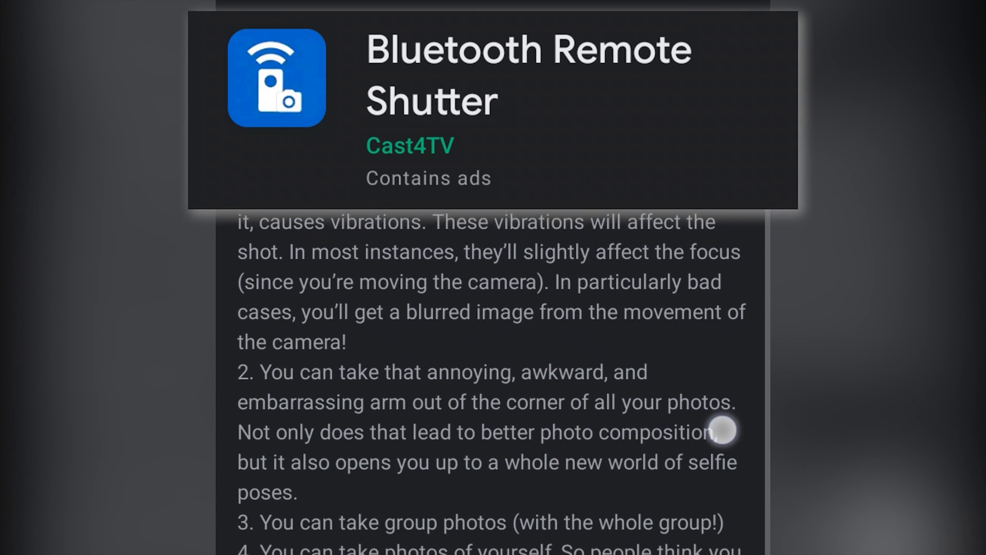
scroll("down", 3)
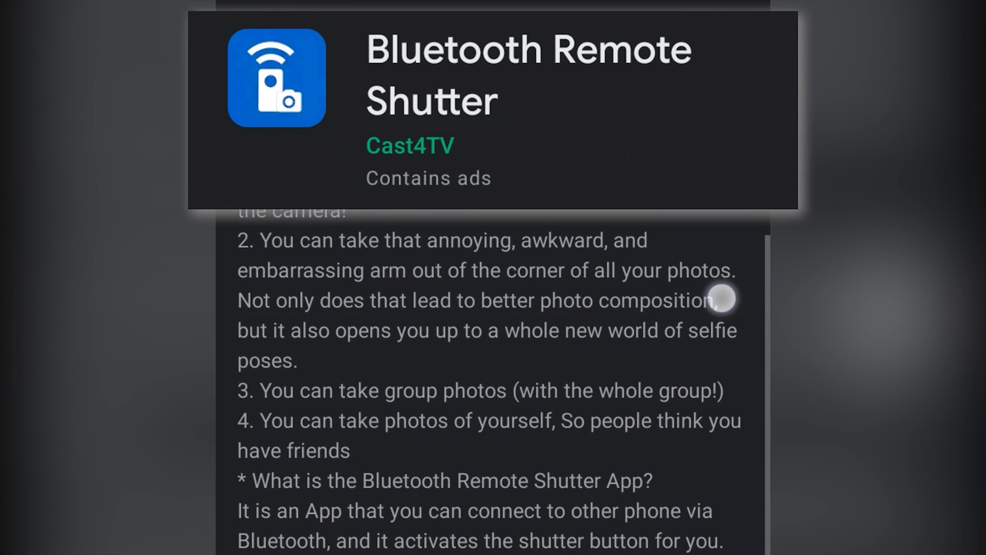
scroll("down", 3)
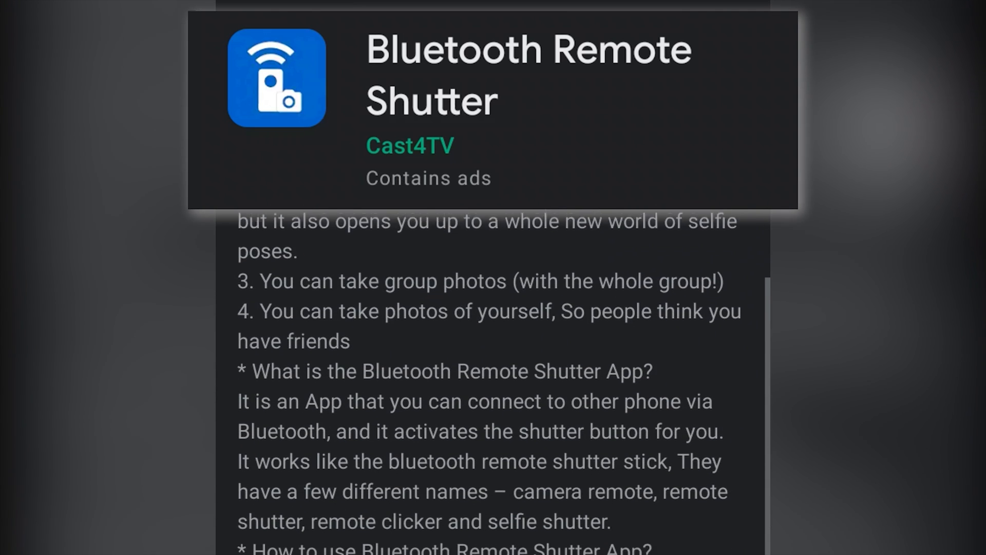
scroll("down", 3)
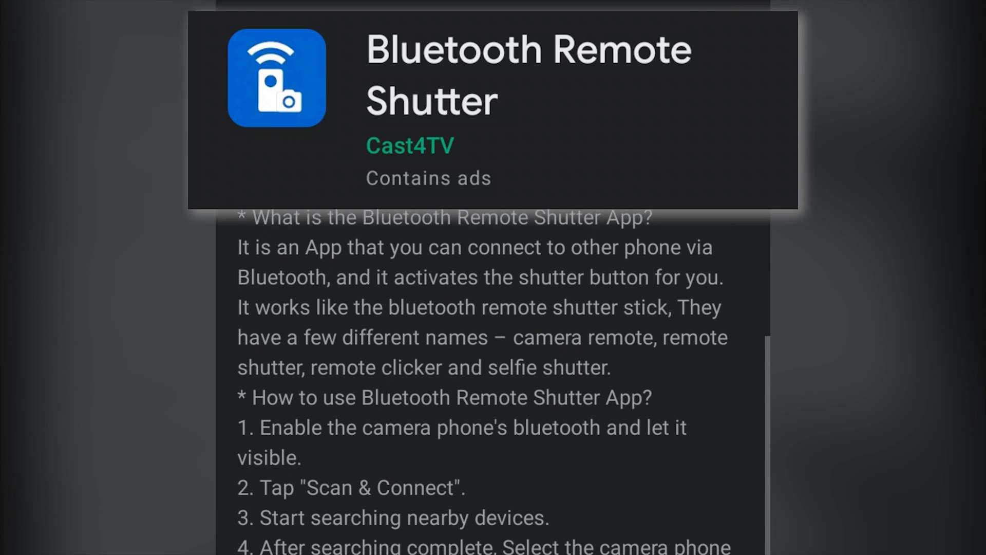
scroll("down", 3)
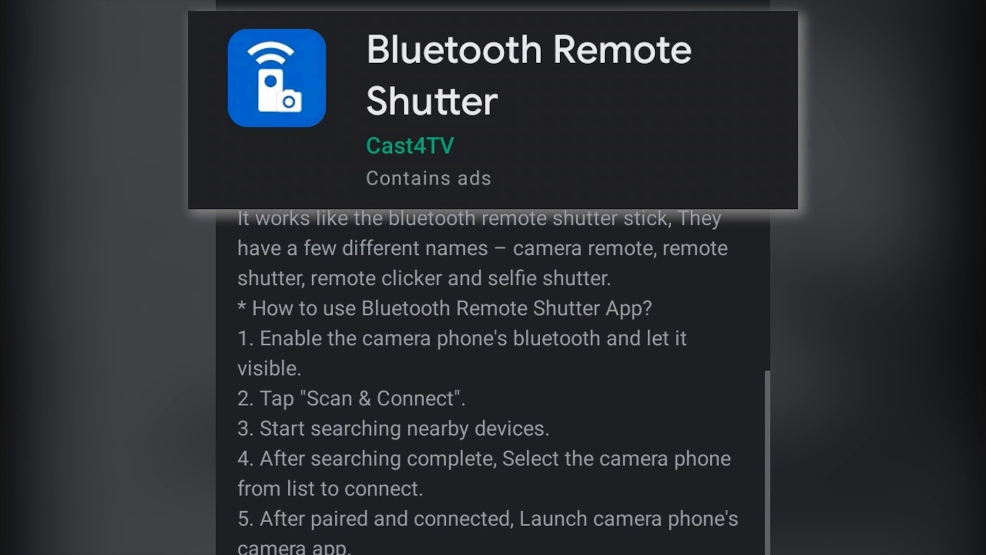
scroll("down", 3)
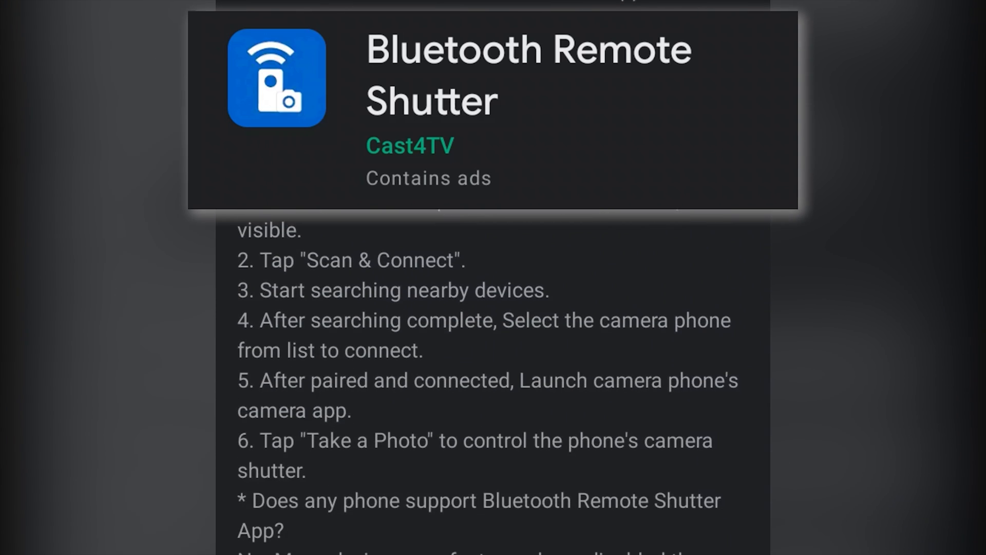
scroll("down", 3)
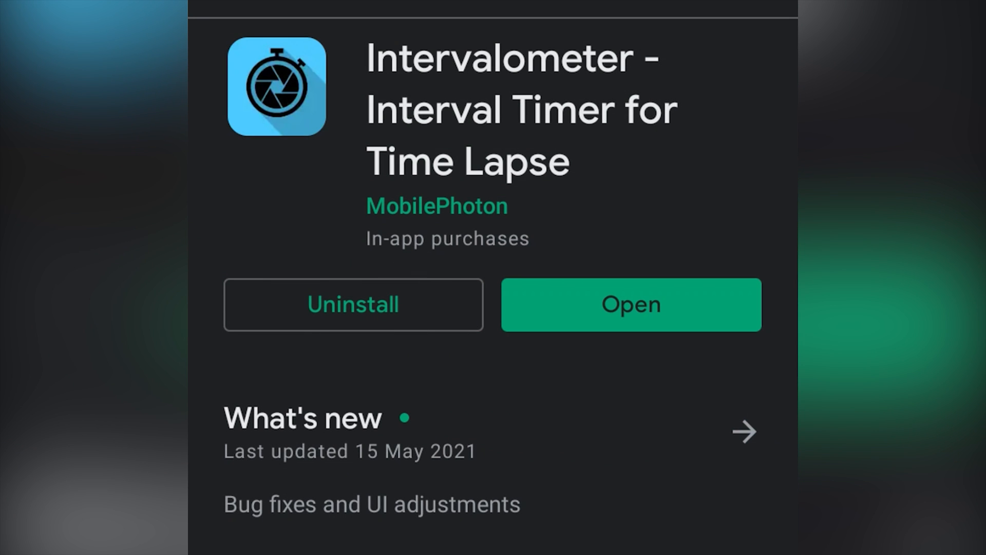
Scroll through the Intervalometer – Interval Timer for Time Lapse description.
scroll("down", 3)
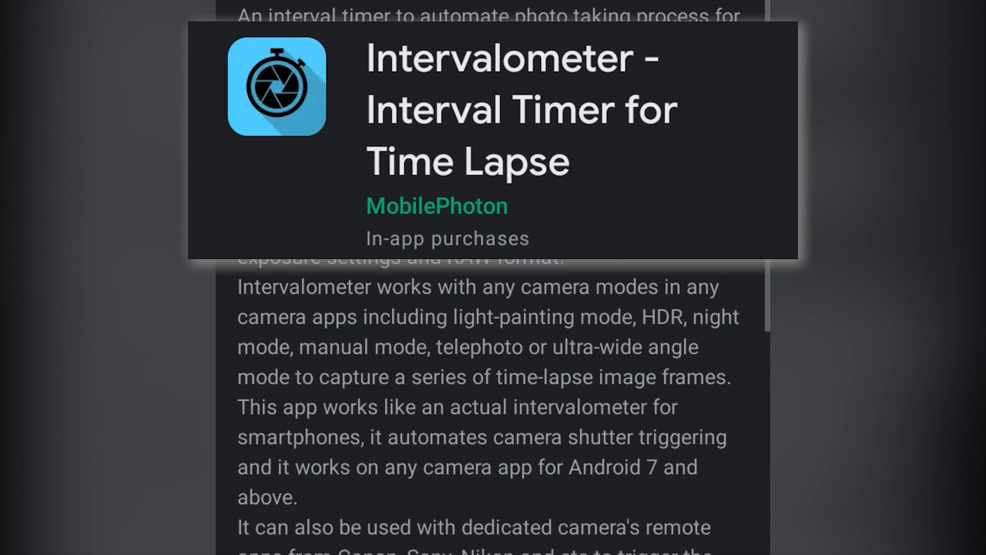
scroll("down", 3)
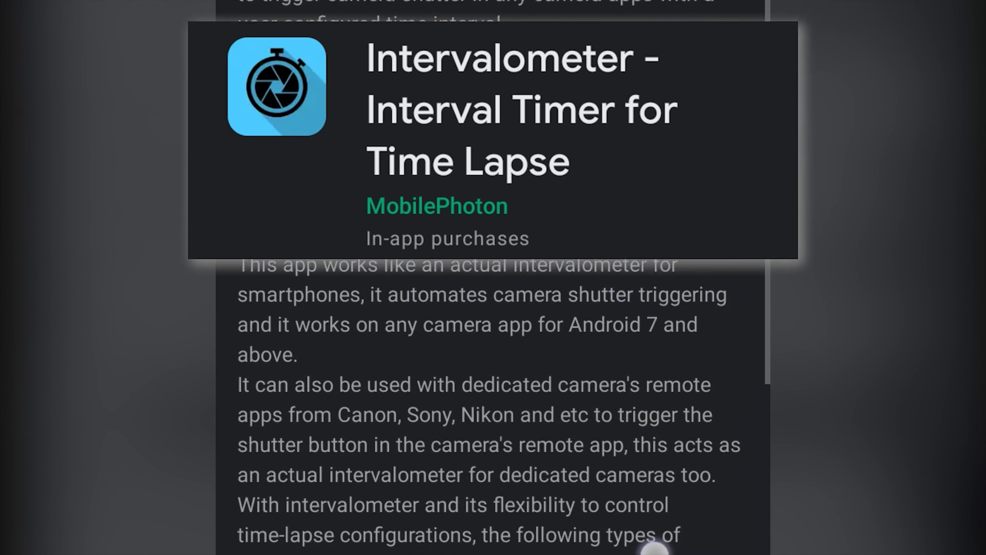
scroll("down", 3)
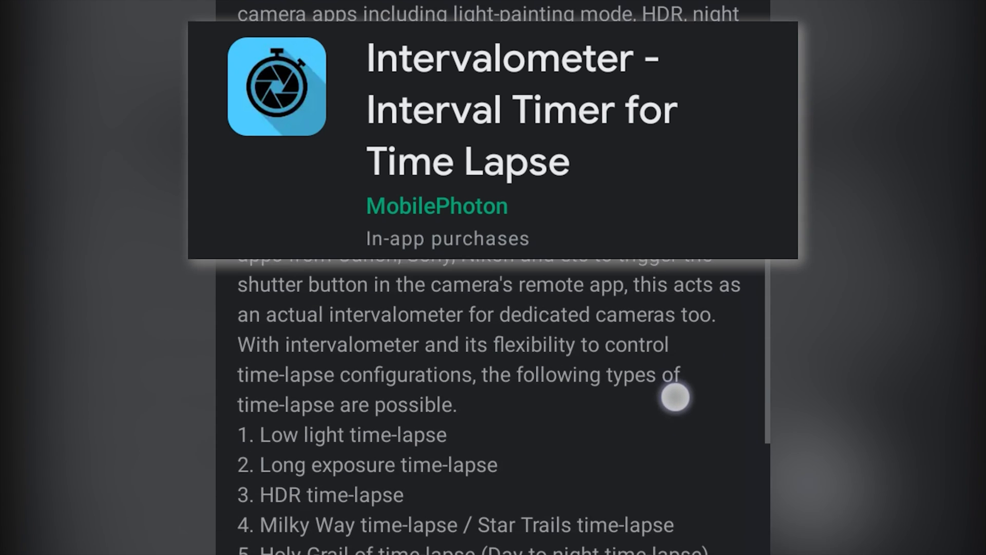
scroll("down", 3)
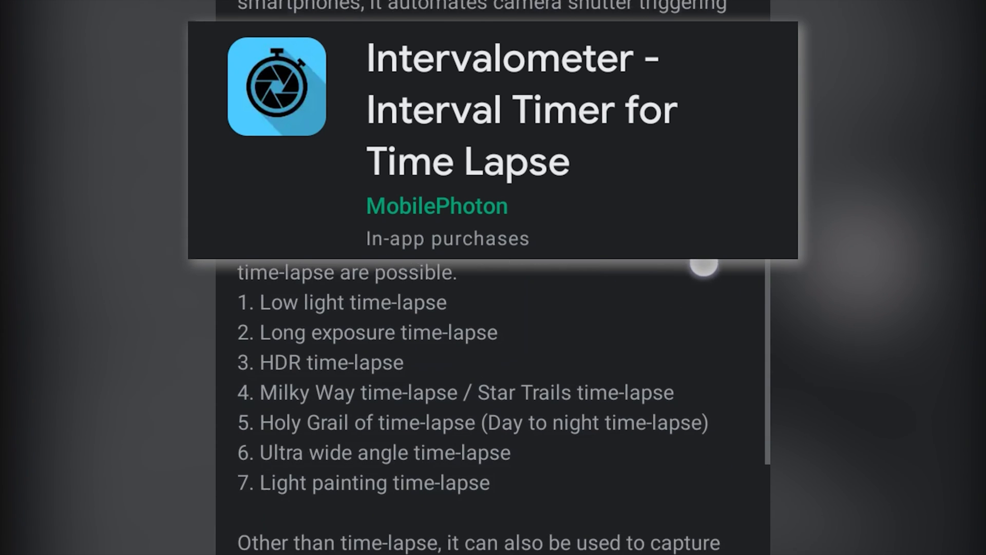
scroll("down", 3)
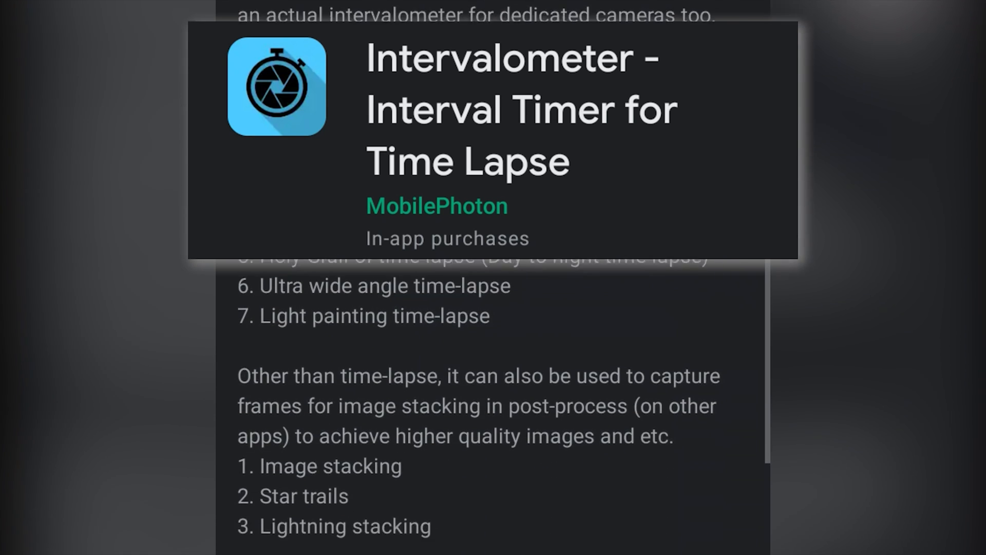
scroll("down", 3)
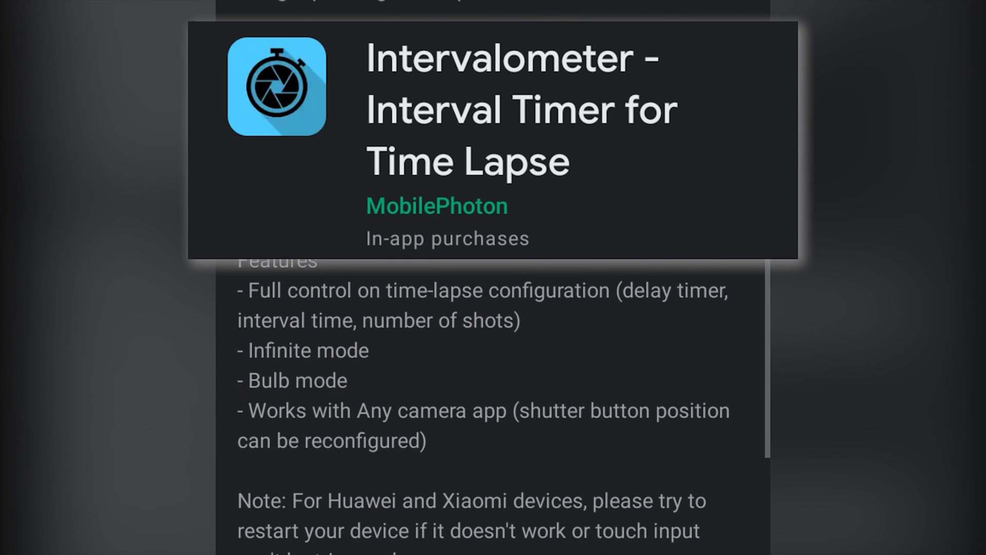
scroll("down", 3)
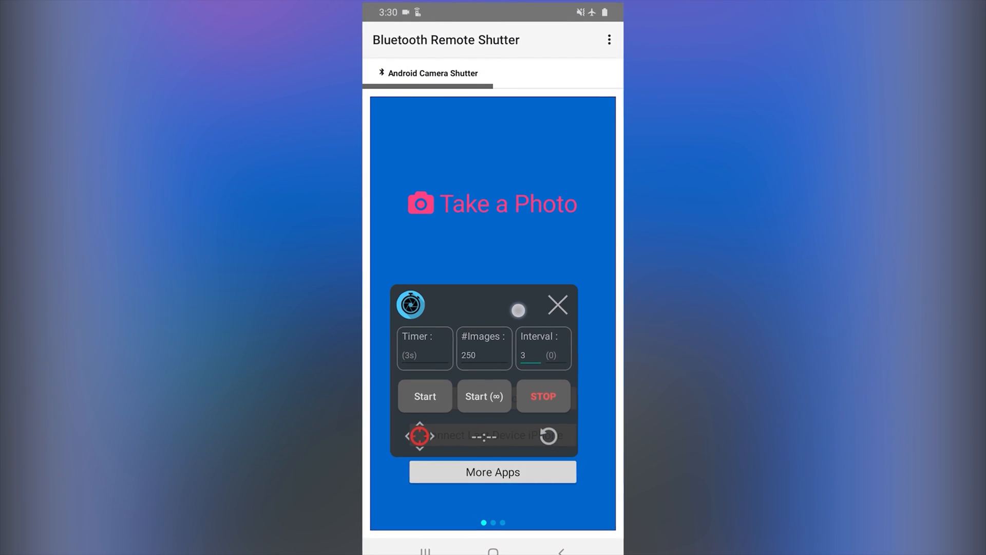
Launch Intervalometer and allow it to appear on top of other apps.
left_click(420, 436)
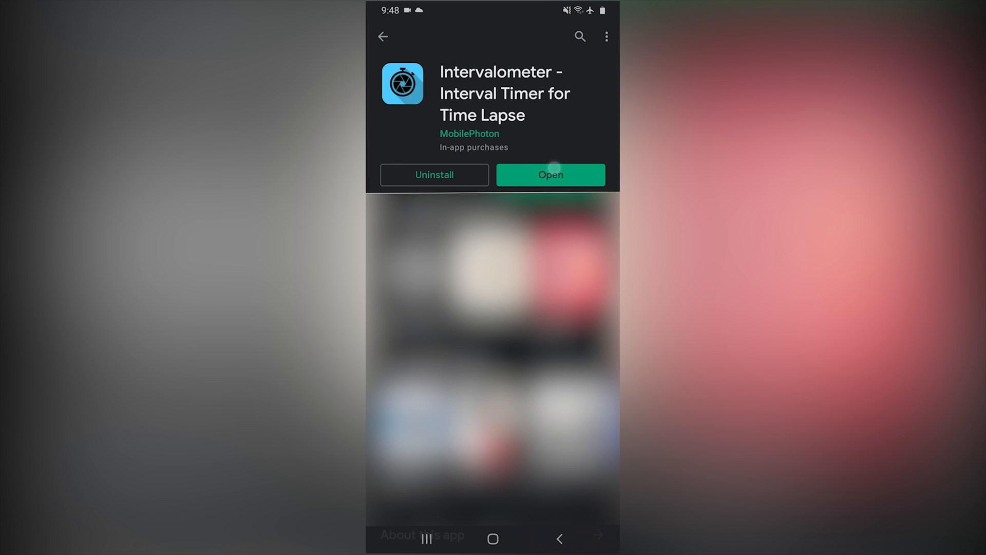
left_click(550, 175)
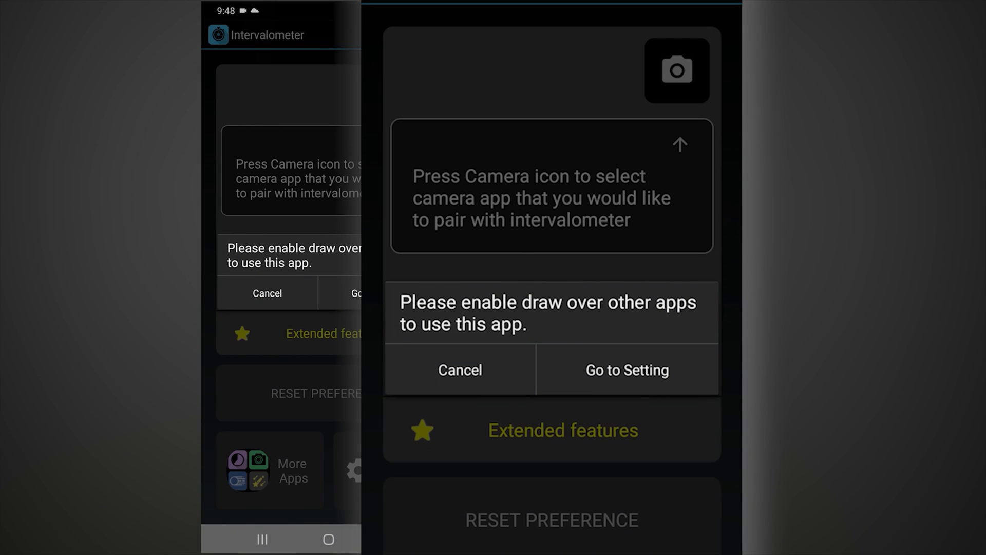
left_click(626, 370)
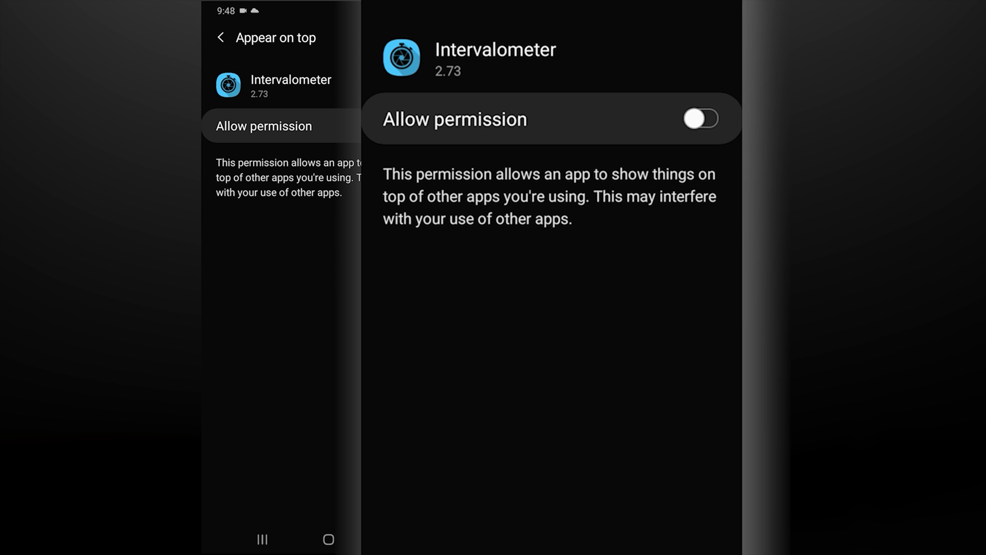
left_click(219, 37)
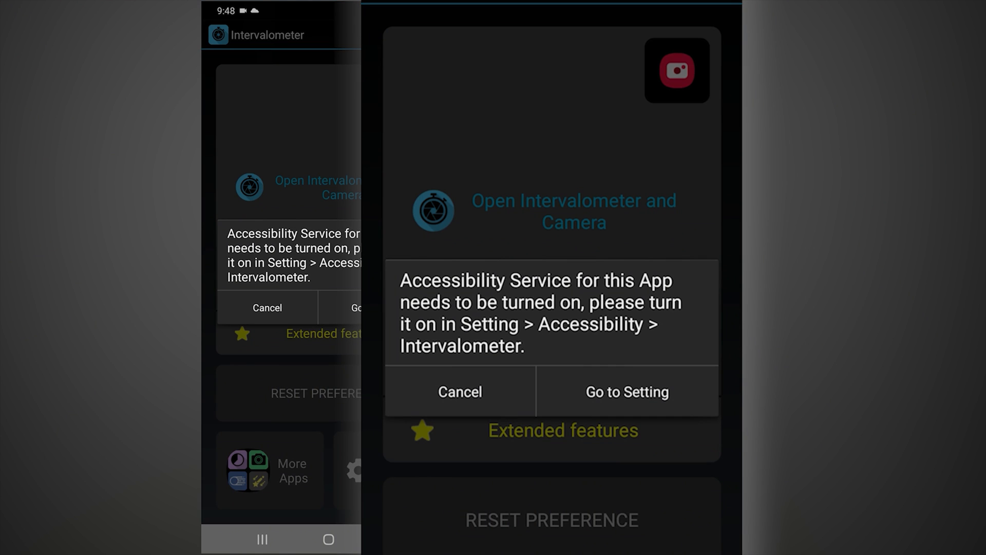
Turn on Intervalometer's accessibility service and dismiss the setup tips.
left_click(627, 391)
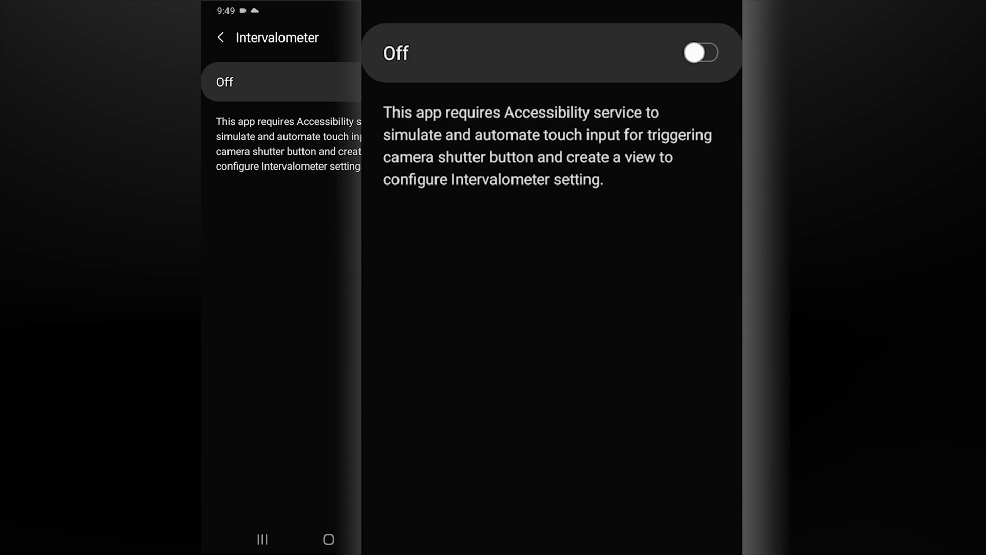
left_click(700, 52)
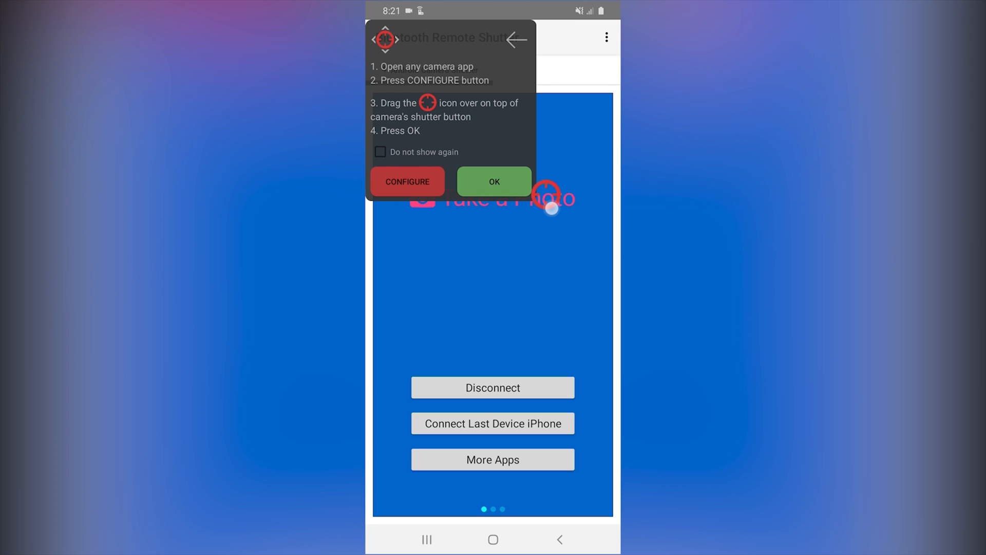
left_click(493, 181)
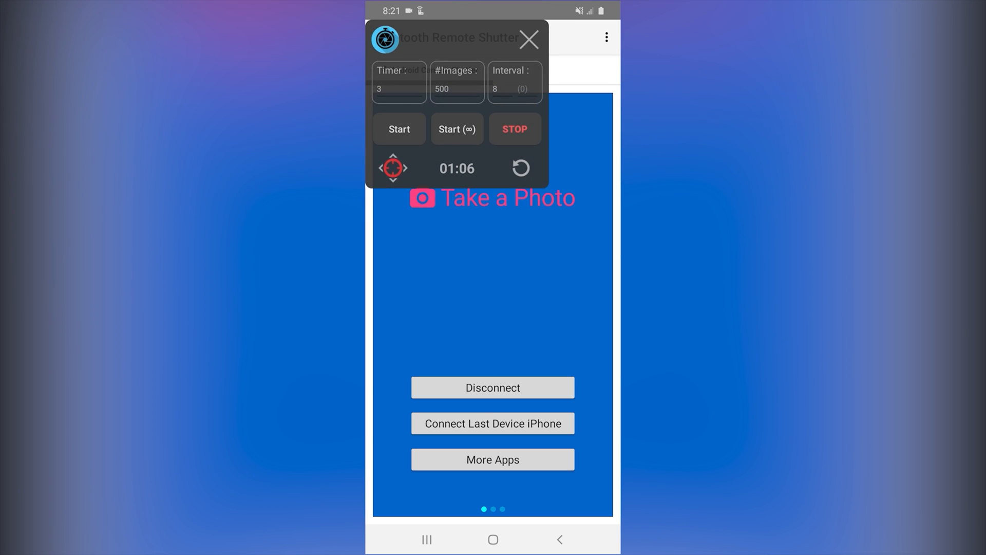
left_click(398, 88)
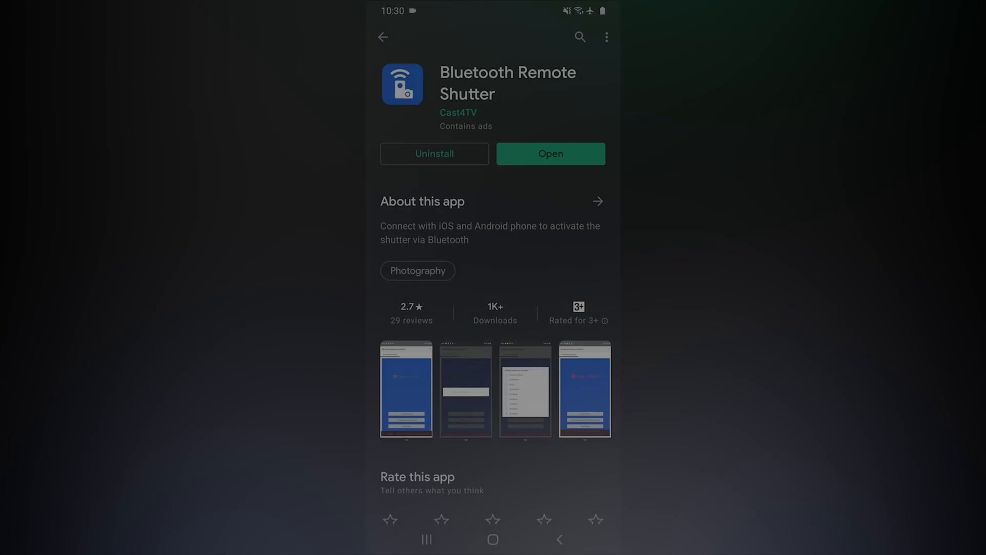
Launch Bluetooth Remote Shutter, start Scan & Connect, and allow location only while using the app.
left_click(549, 153)
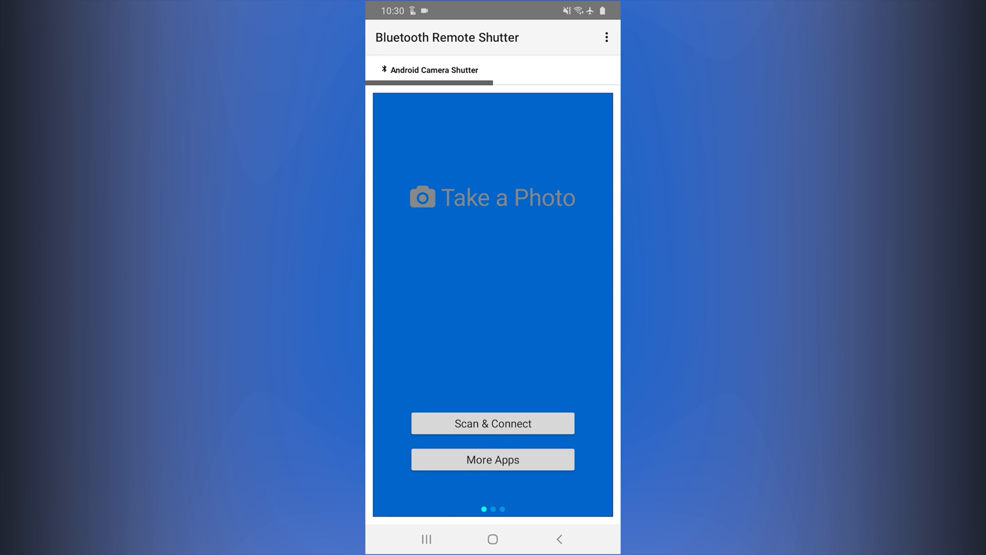
left_click(493, 423)
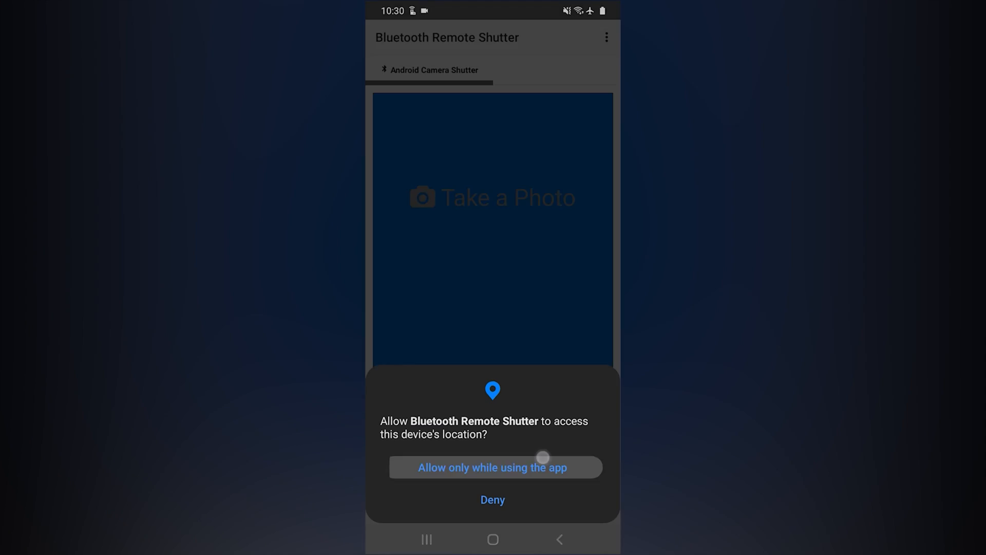
left_click(493, 467)
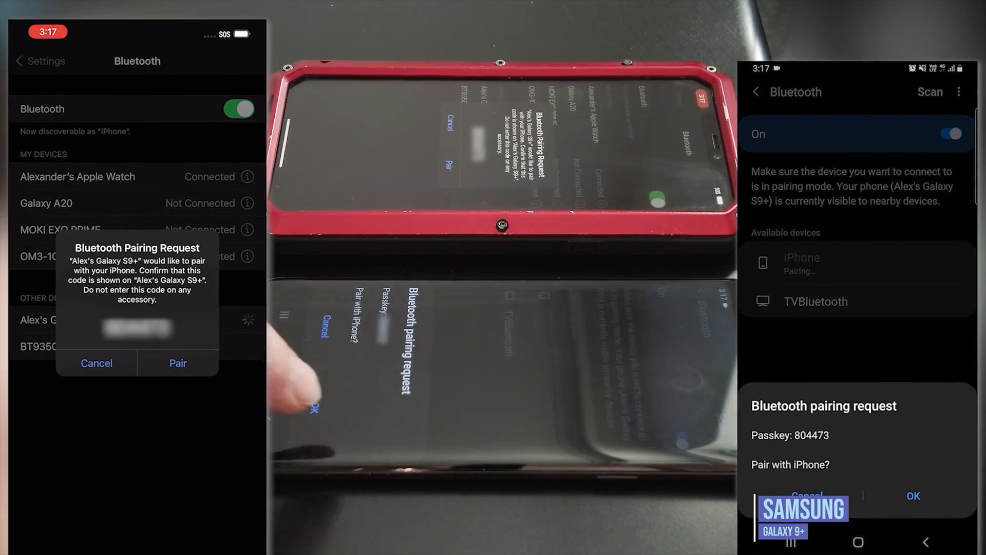
Accept the Bluetooth pairing request with the iPhone, then scroll down.
left_click(177, 363)
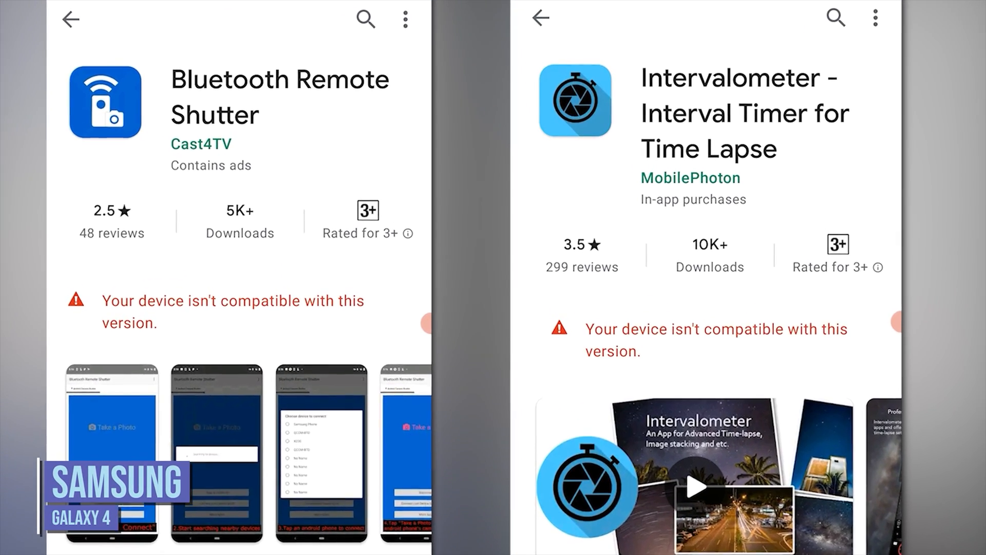
scroll("down", 3)
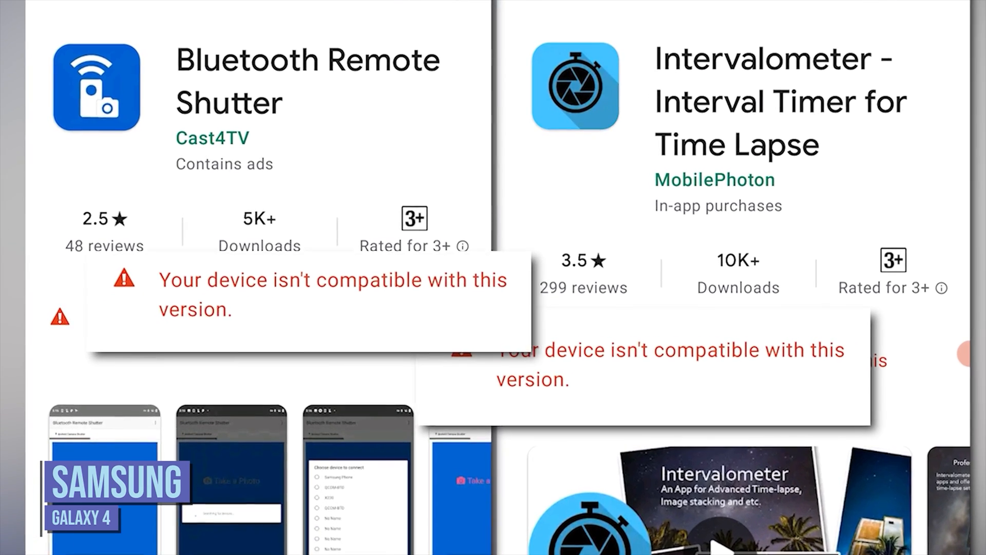
scroll("down", 3)
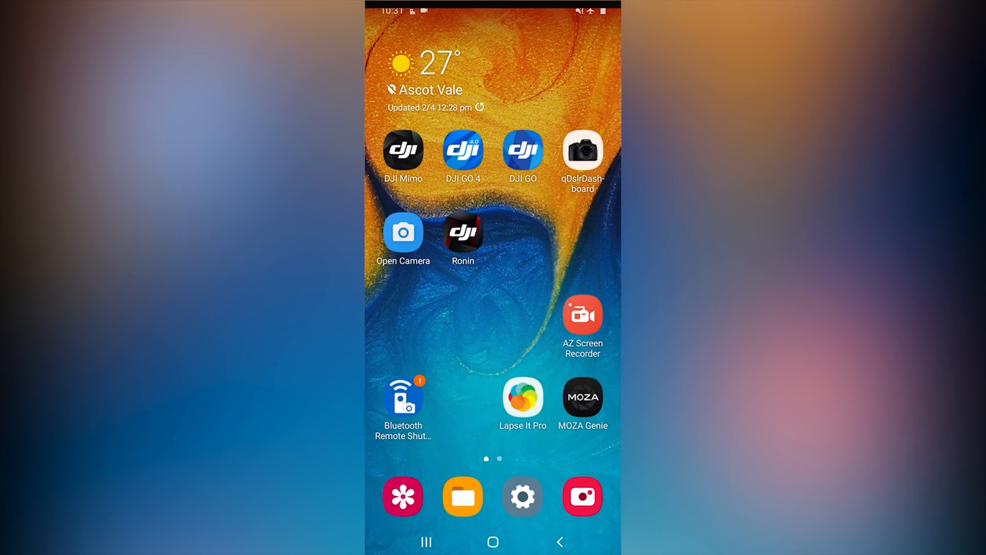
Launch Bluetooth Remote Shutter and reconnect using Connect Last Device iPhone.
left_click(403, 400)
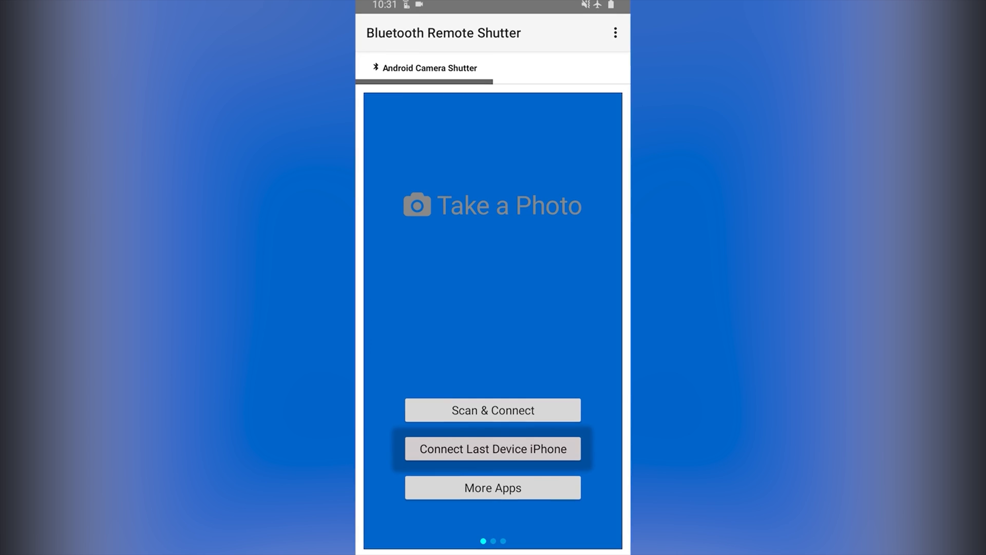
left_click(492, 449)
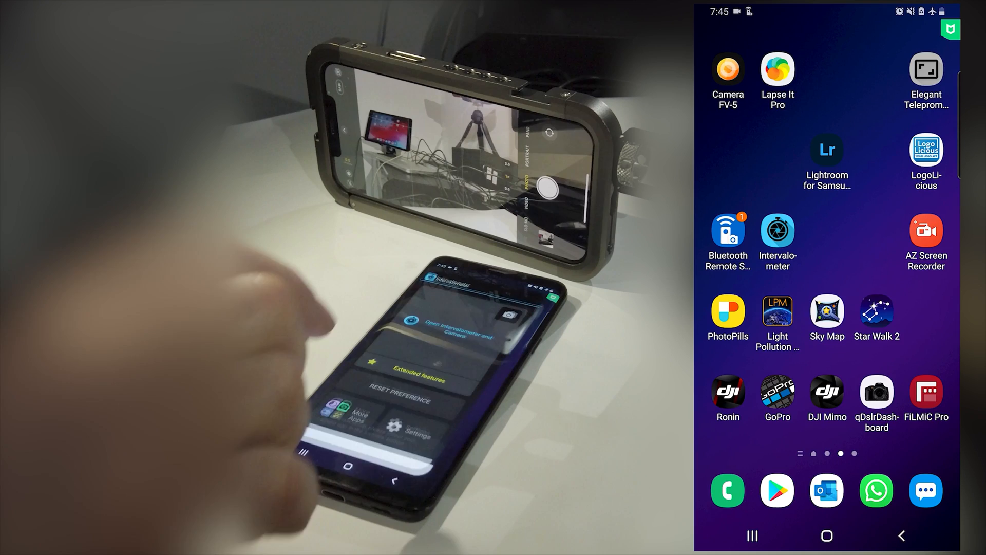
Launch Intervalometer, set 25 images at interval 2, and start the sequence.
left_click(777, 242)
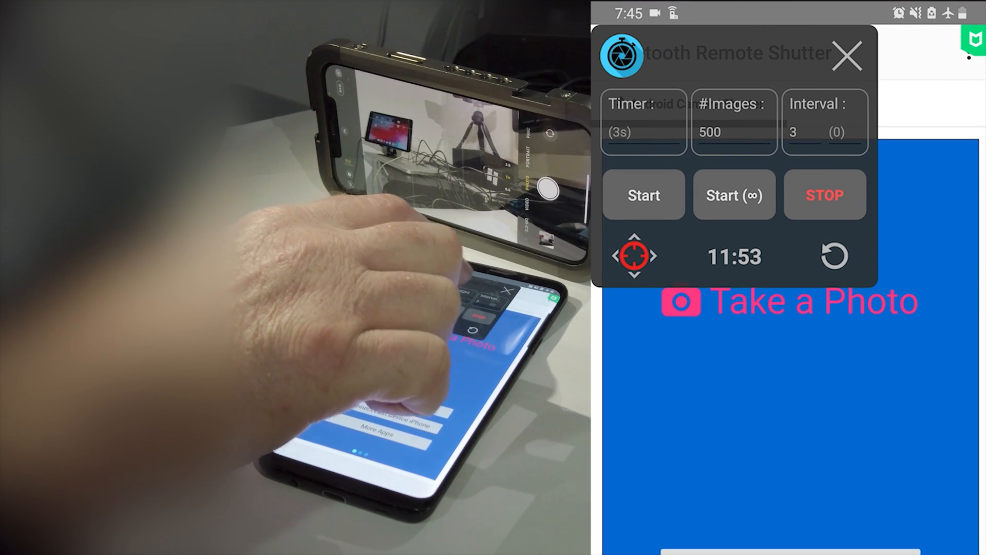
left_click(734, 132)
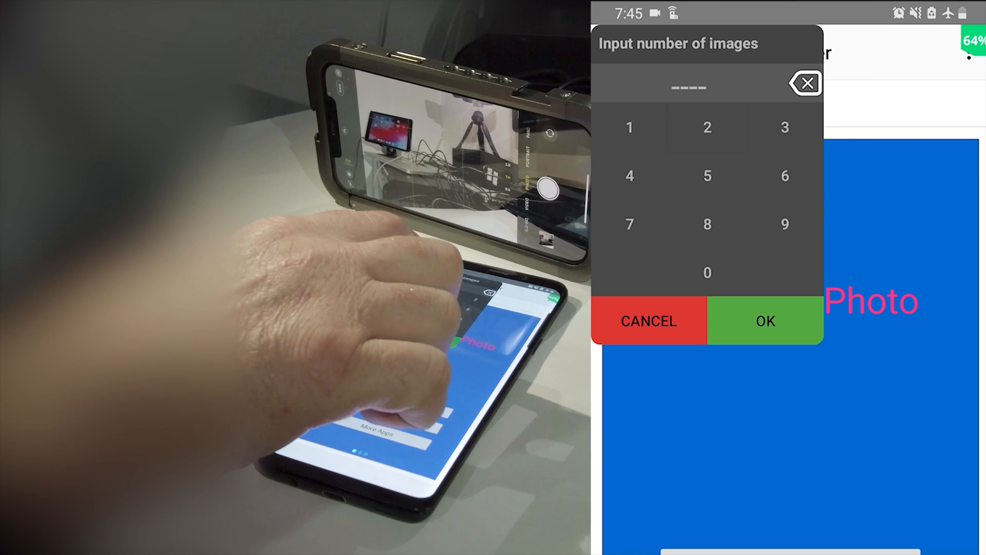
left_click(765, 321)
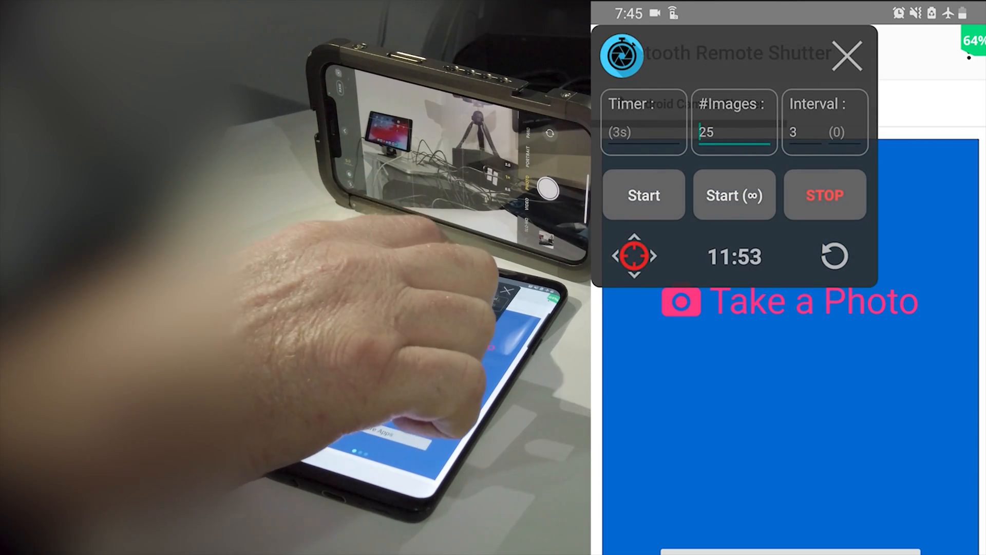
left_click(824, 132)
type("5")
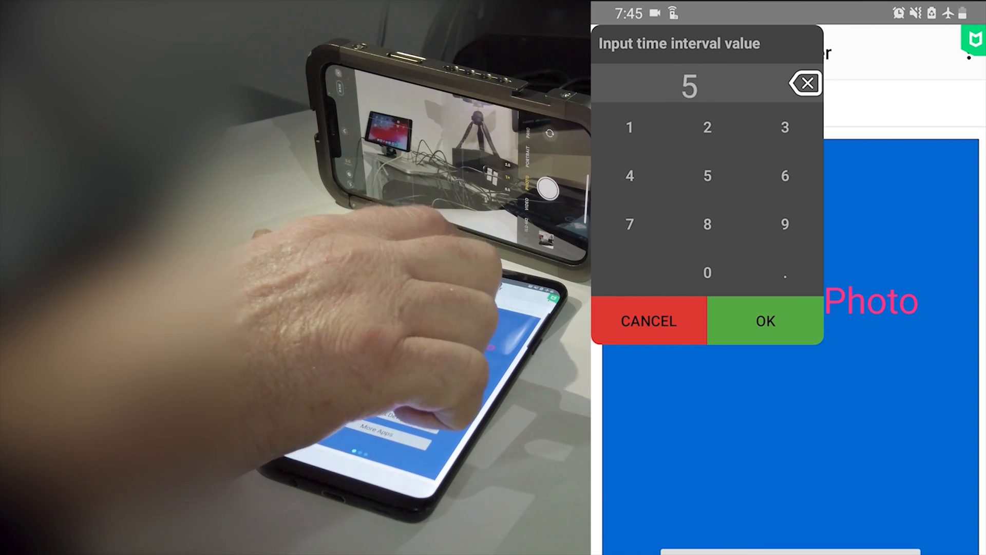
left_click(765, 320)
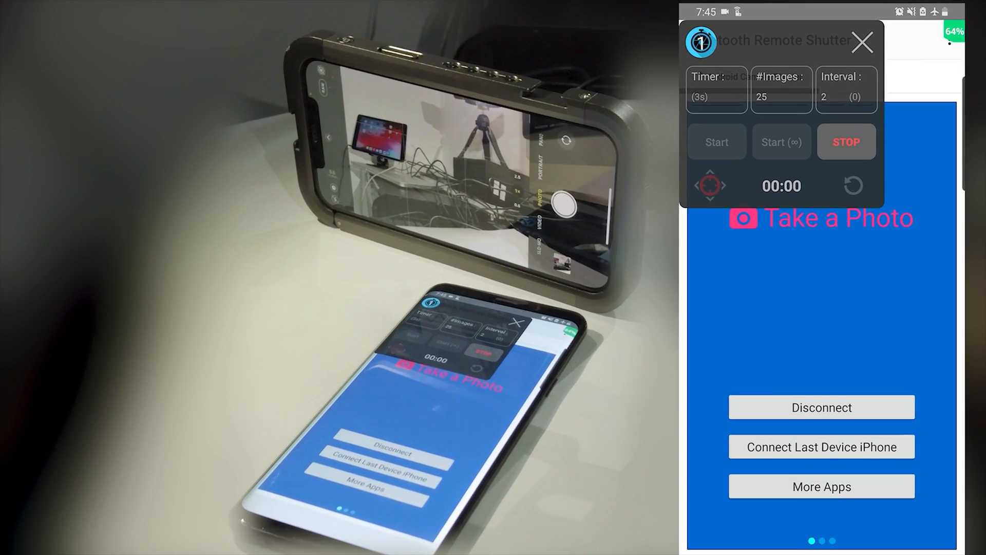
left_click(716, 141)
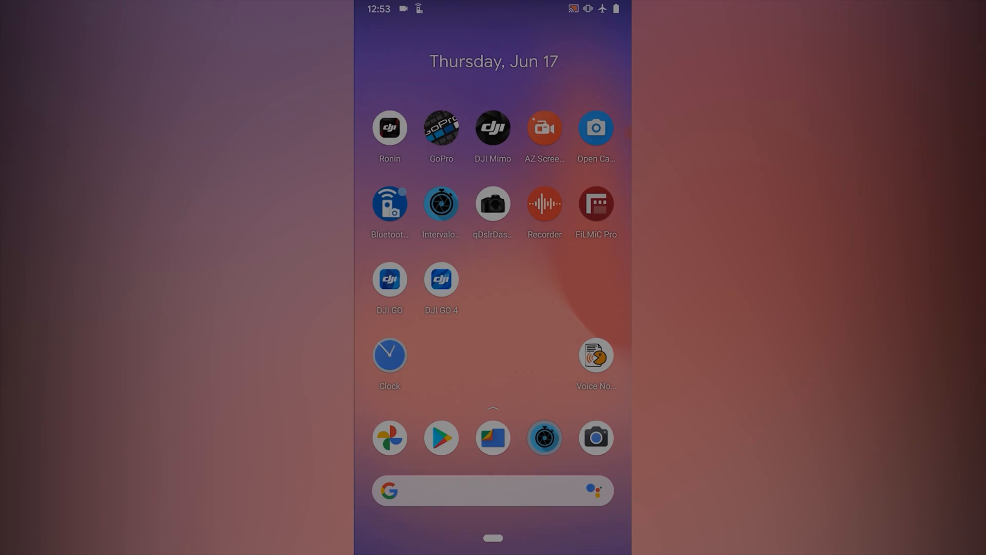
Open Intervalometer together with the camera and dismiss the layout tip.
left_click(441, 203)
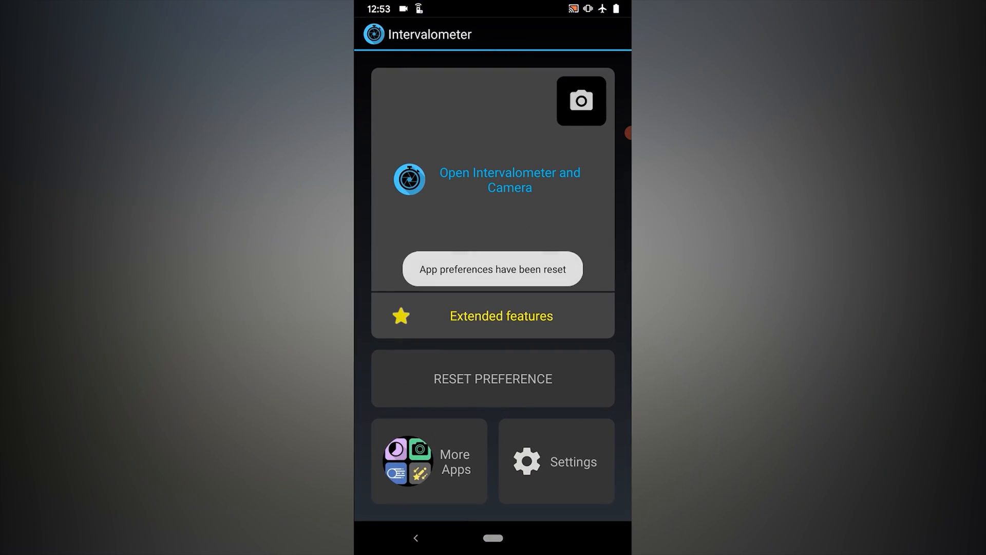
left_click(580, 101)
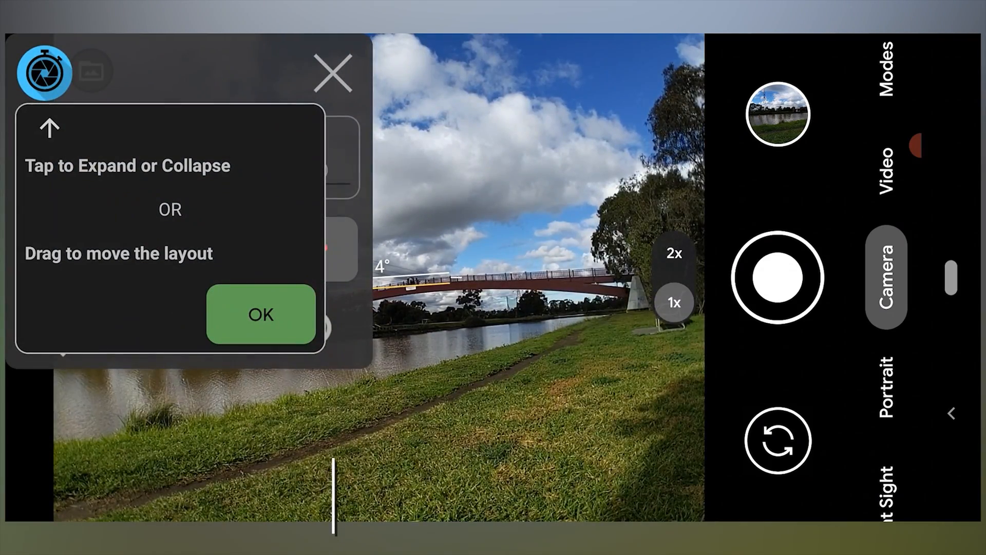
left_click(260, 314)
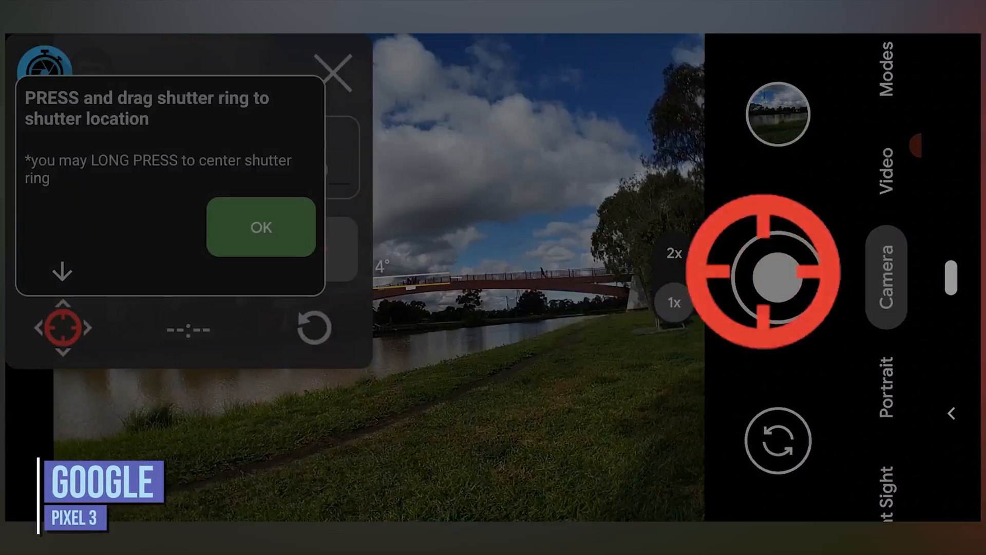
Set interval 2 and 750 images, then start the countdown.
left_click(260, 227)
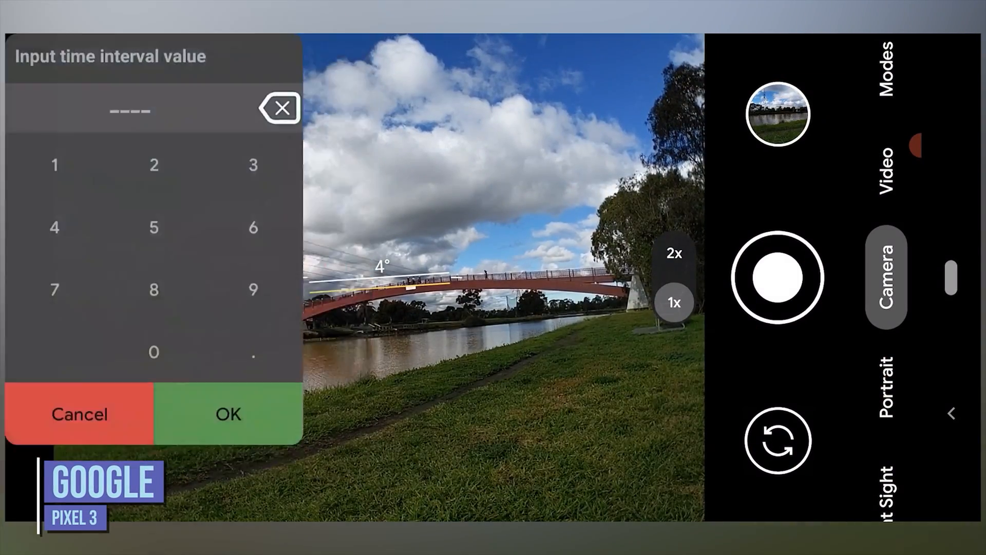
left_click(228, 414)
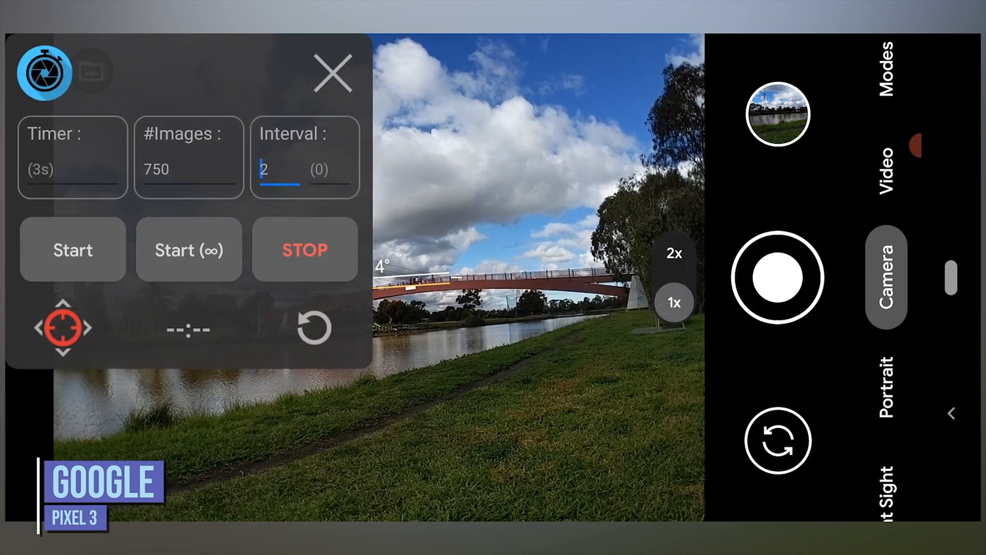
left_click(188, 170)
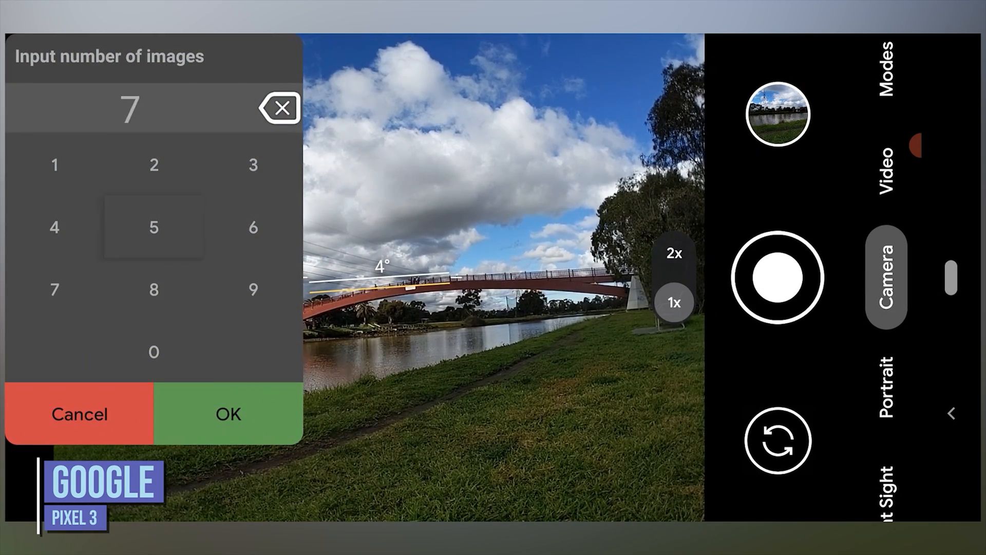
left_click(227, 414)
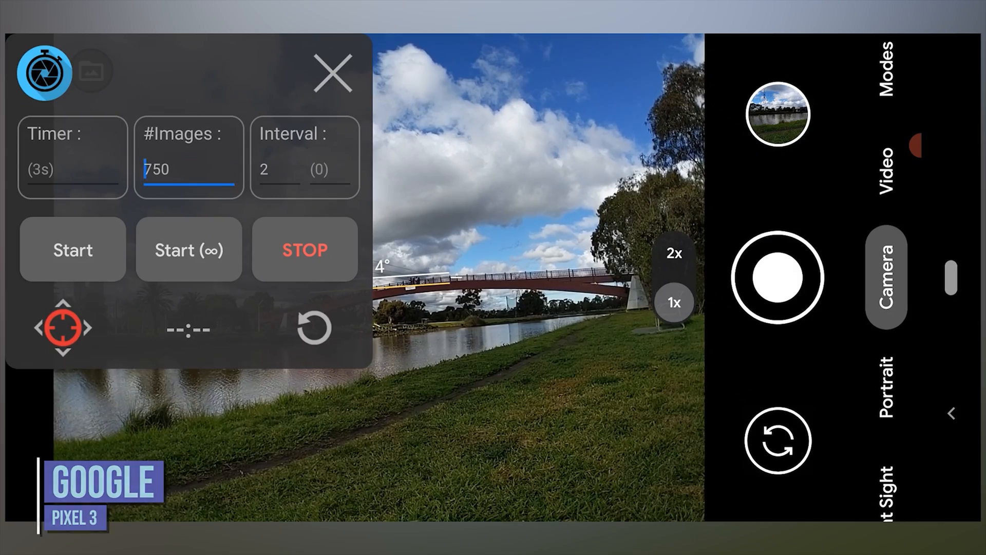
left_click(73, 249)
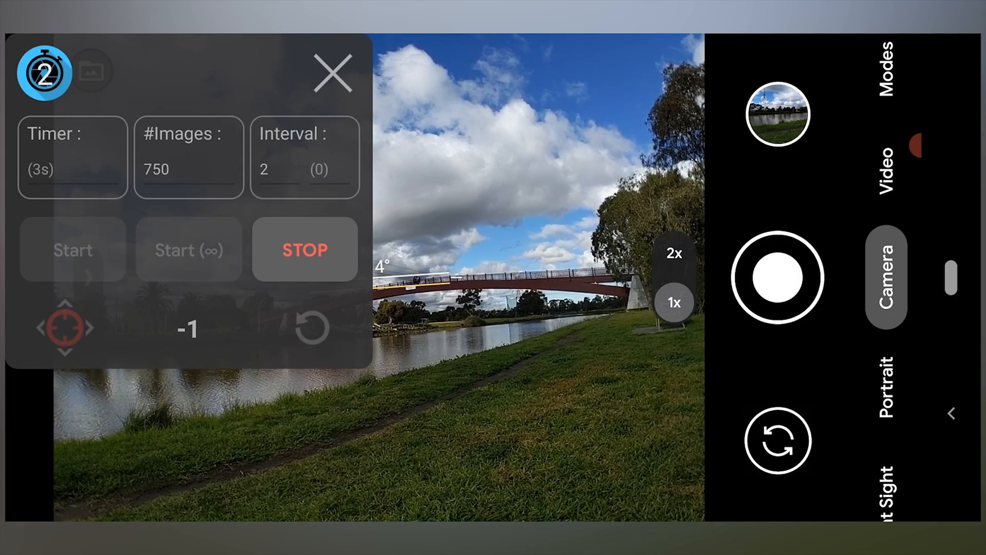
left_click(72, 249)
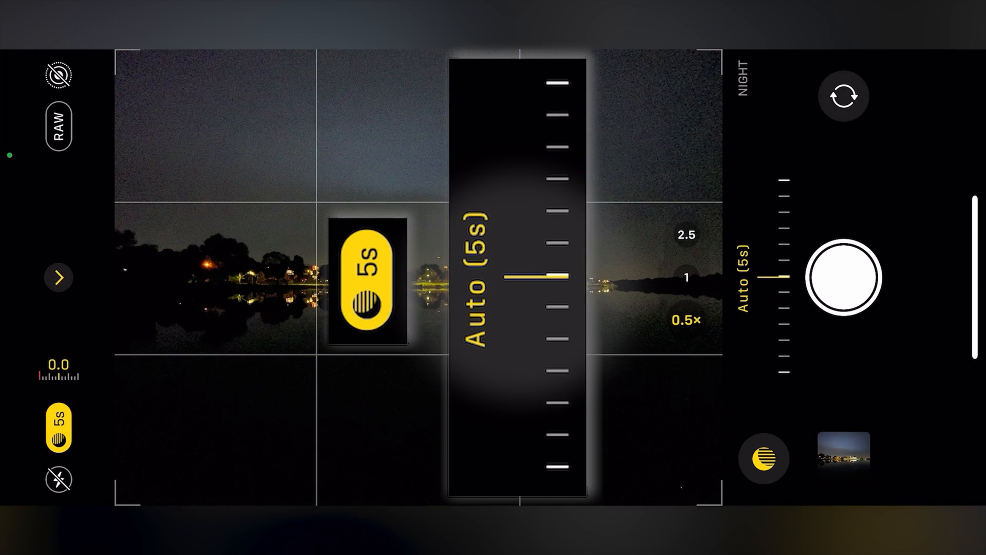
Take a 5-second Night mode photo of the lakeside night scene.
left_click(844, 277)
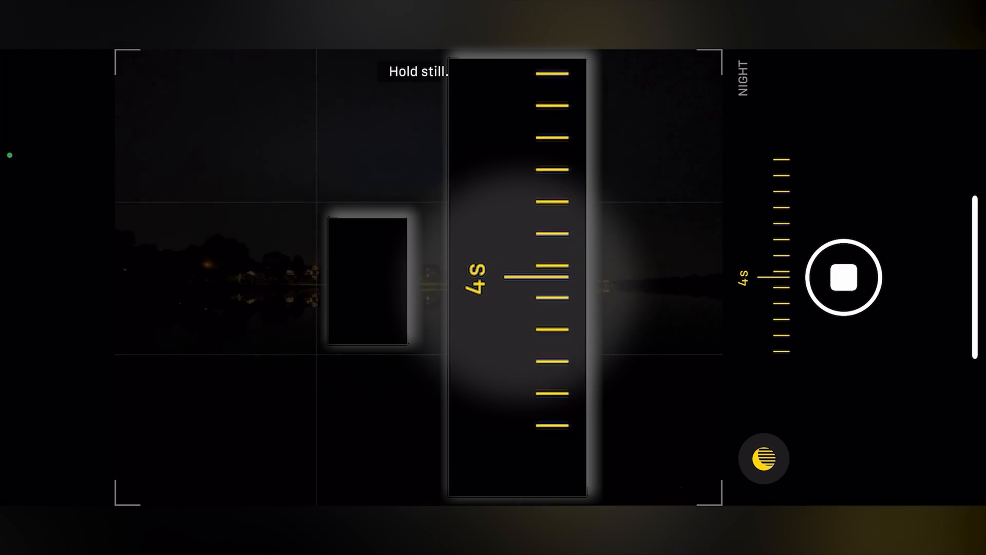